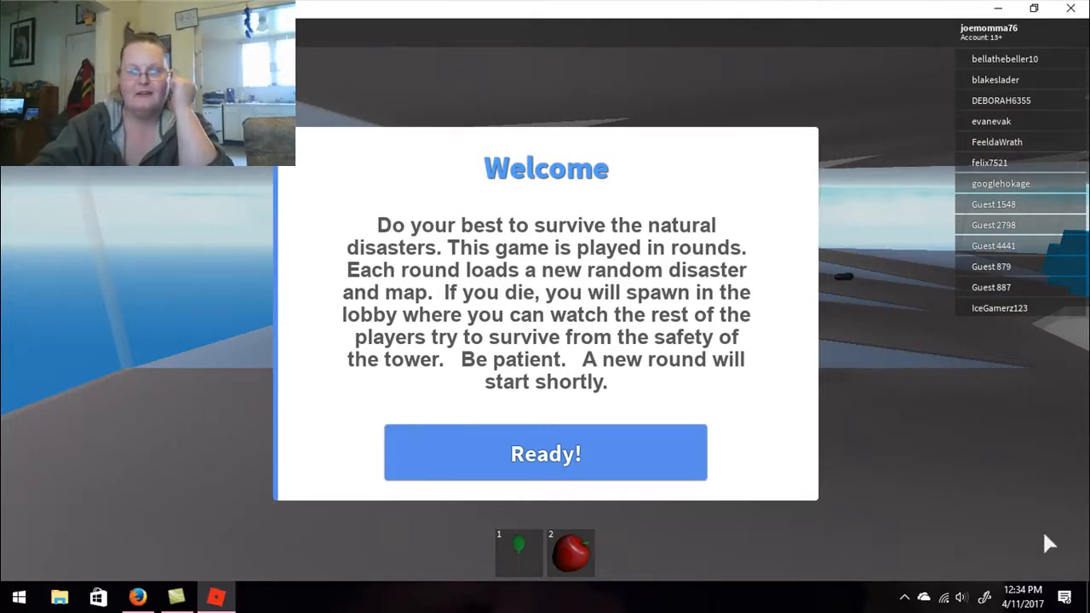
Step: Dismiss the Welcome dialog with Ready! and start exploring the grassy island map
click(545, 452)
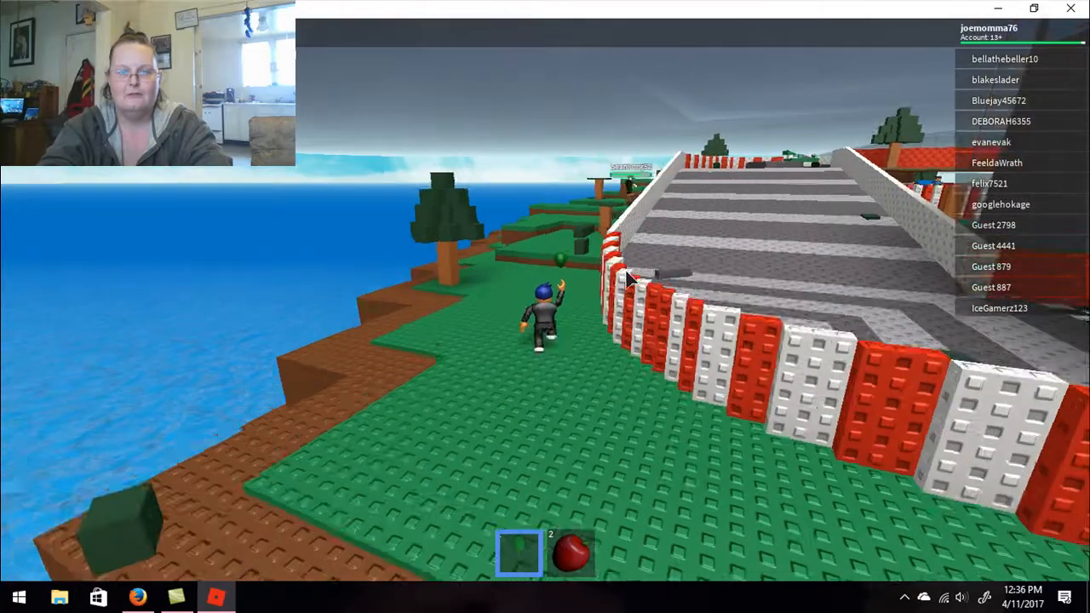
mouse_move(630, 280)
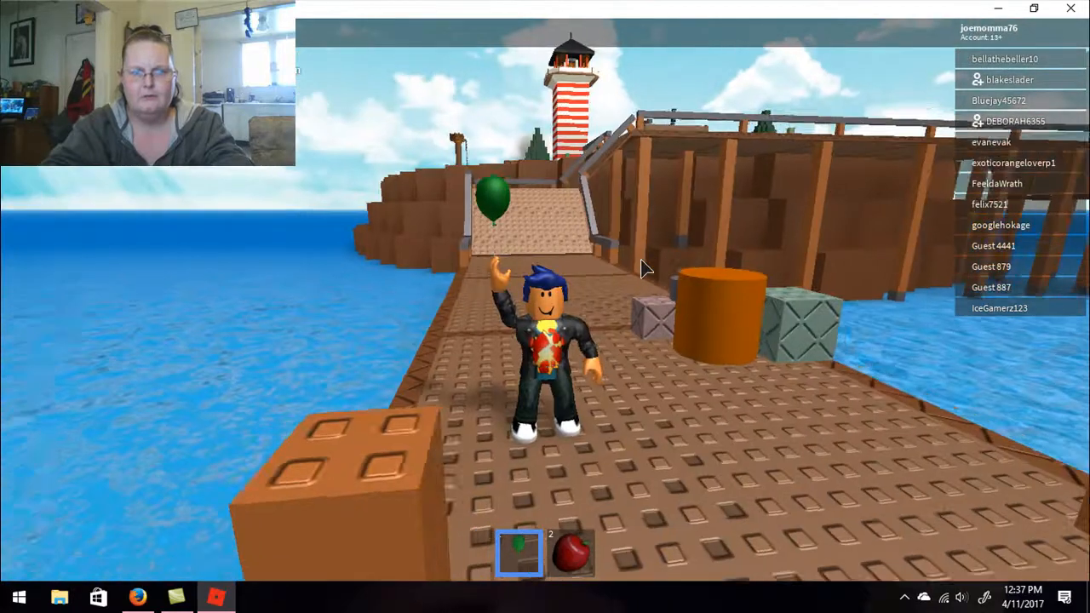
key(w)
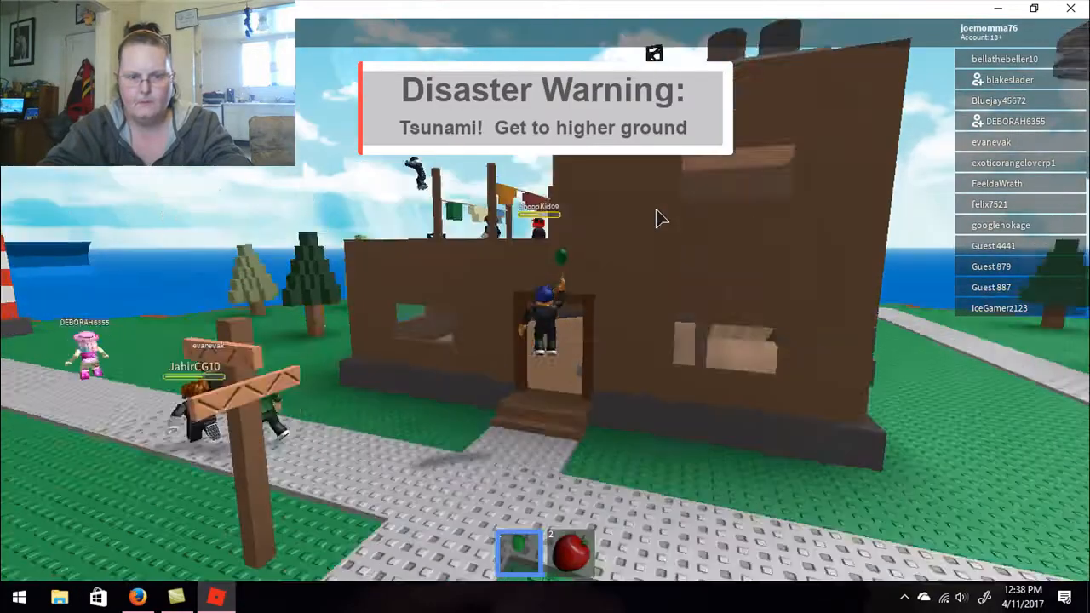
mouse_move(660, 220)
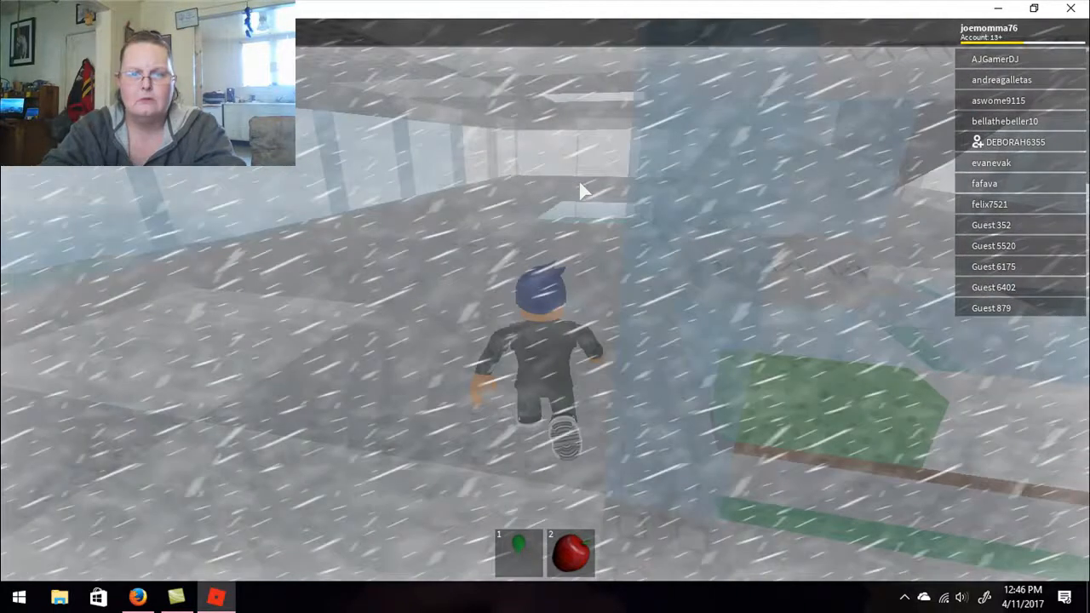
Step: Stay sheltered through the blizzard and select hotbar slot 2
click(570, 553)
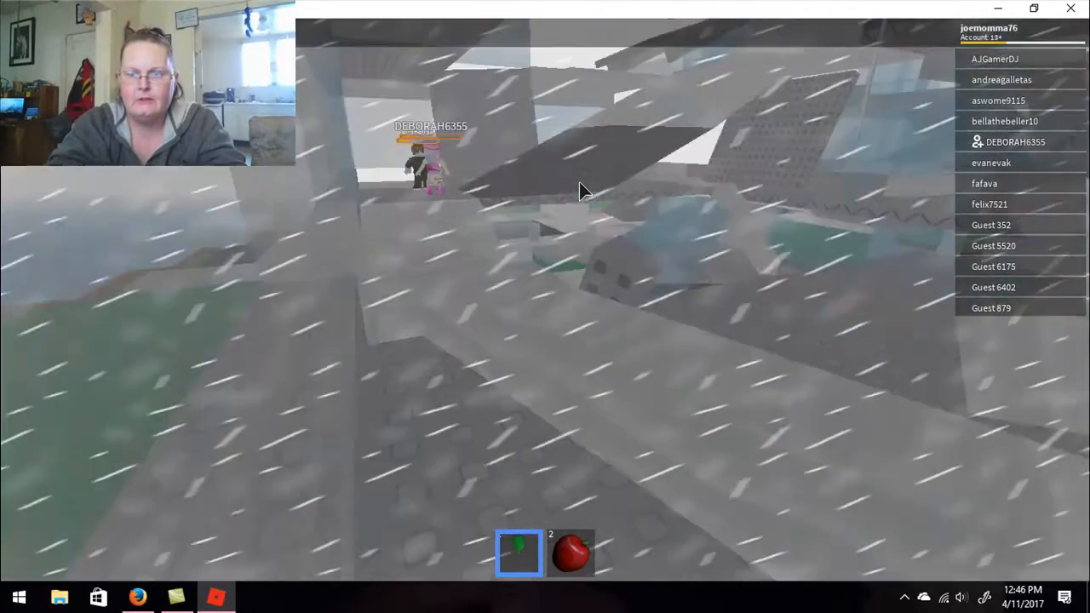
key(2)
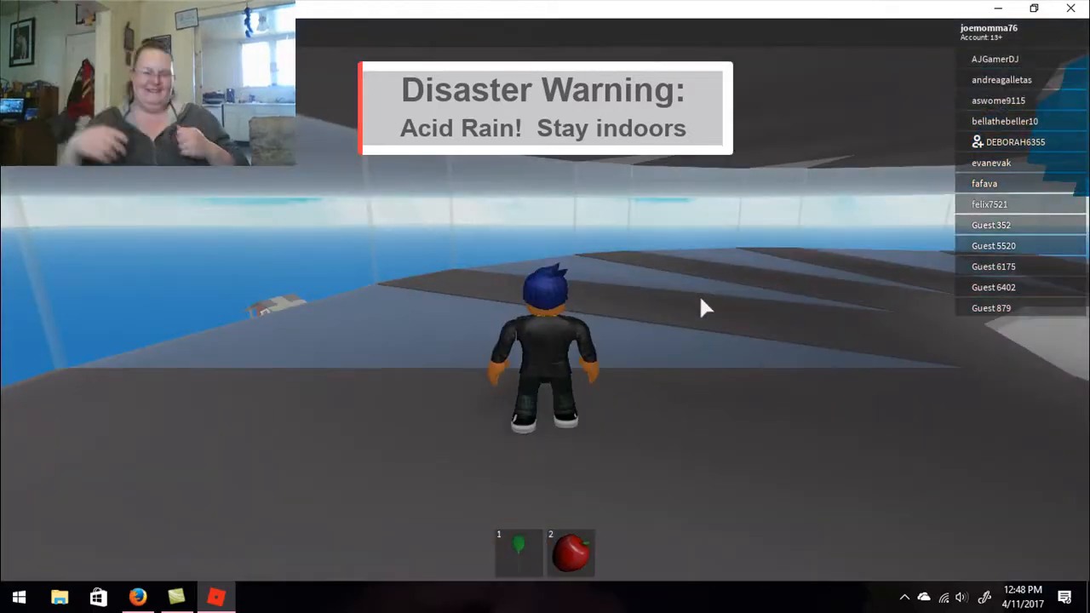
Step: Wait through the acid rain warning as the next round loads on the new map
click(518, 551)
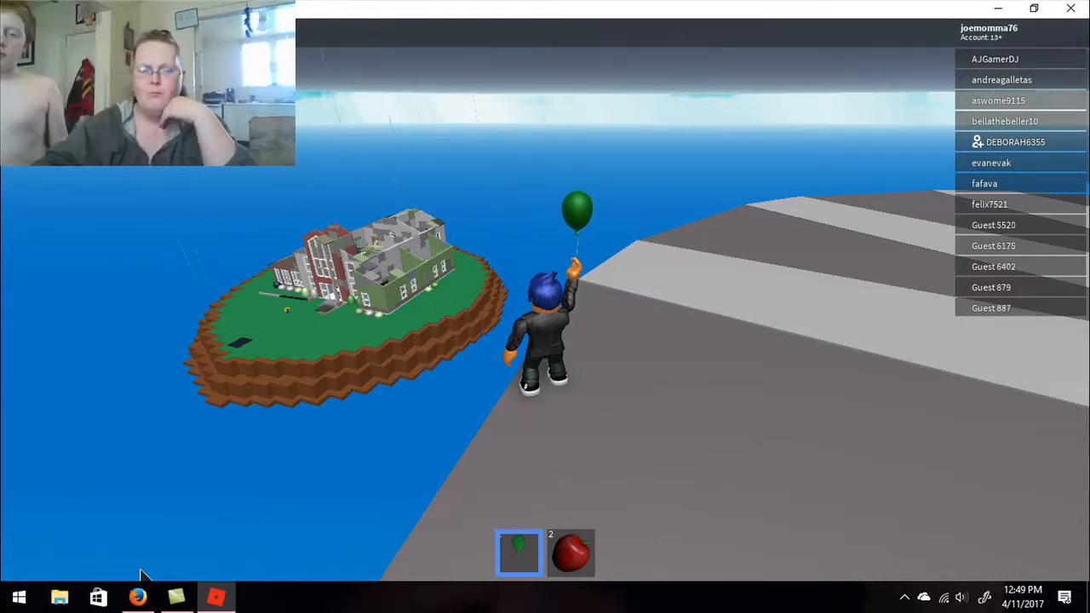
Step: Hold the green balloon on the grey slope above the water until the round ends
click(904, 596)
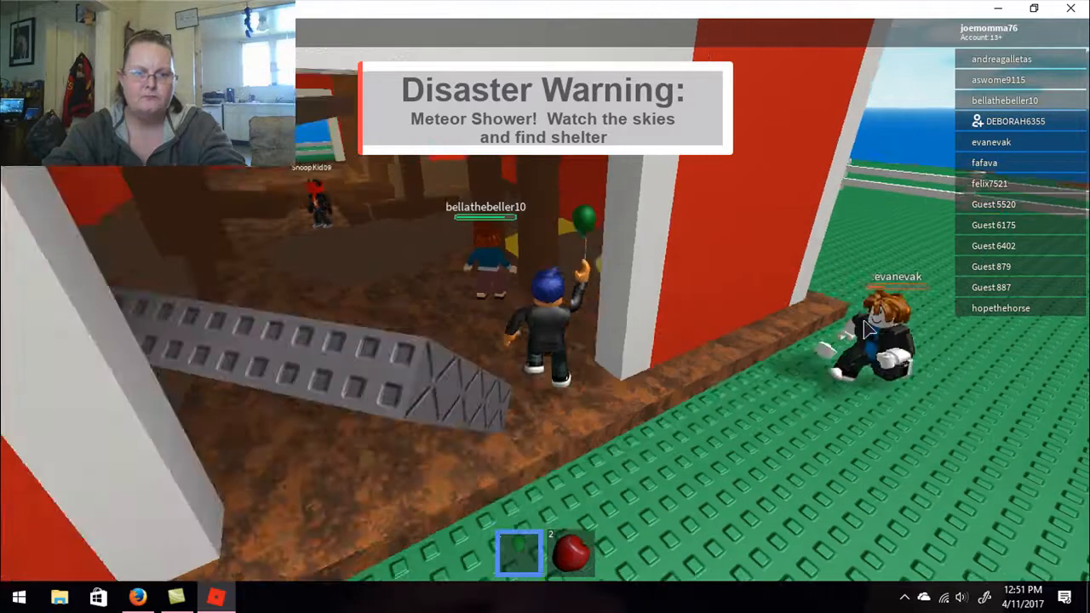
mouse_move(868, 330)
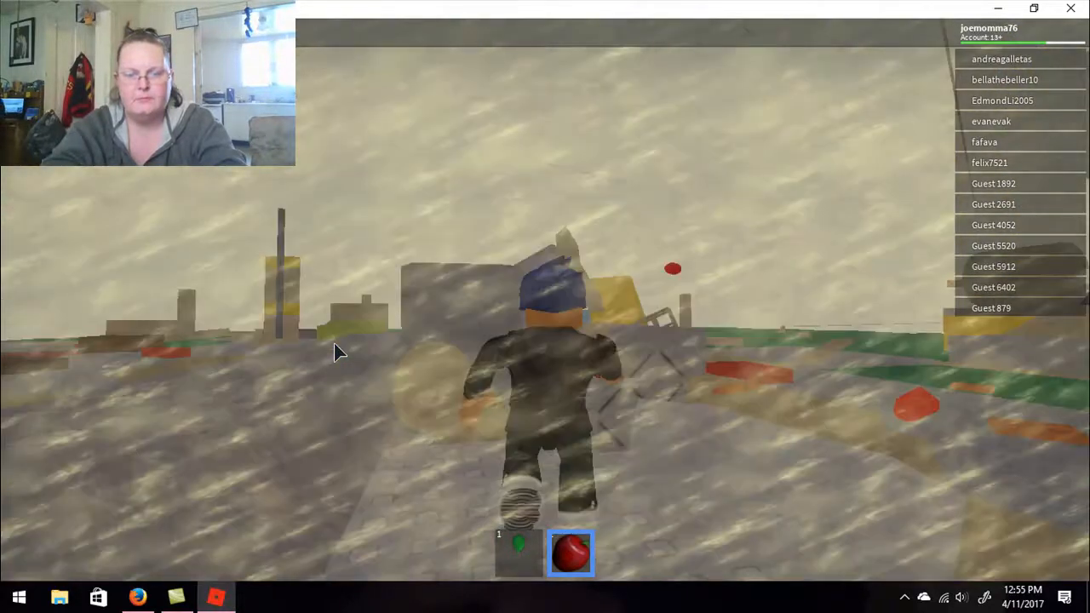
click(517, 552)
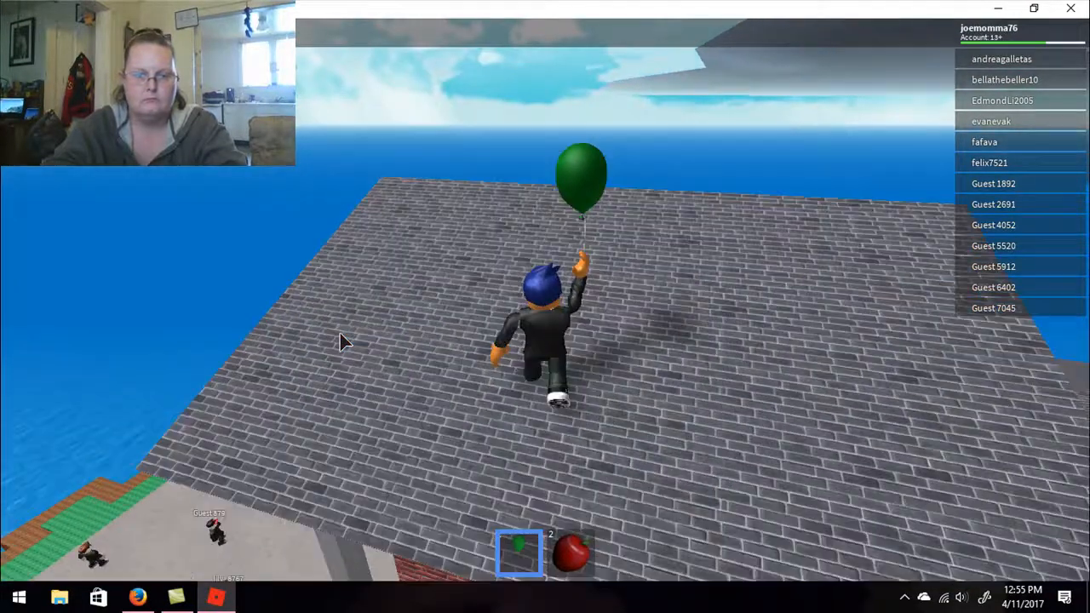
key(w)
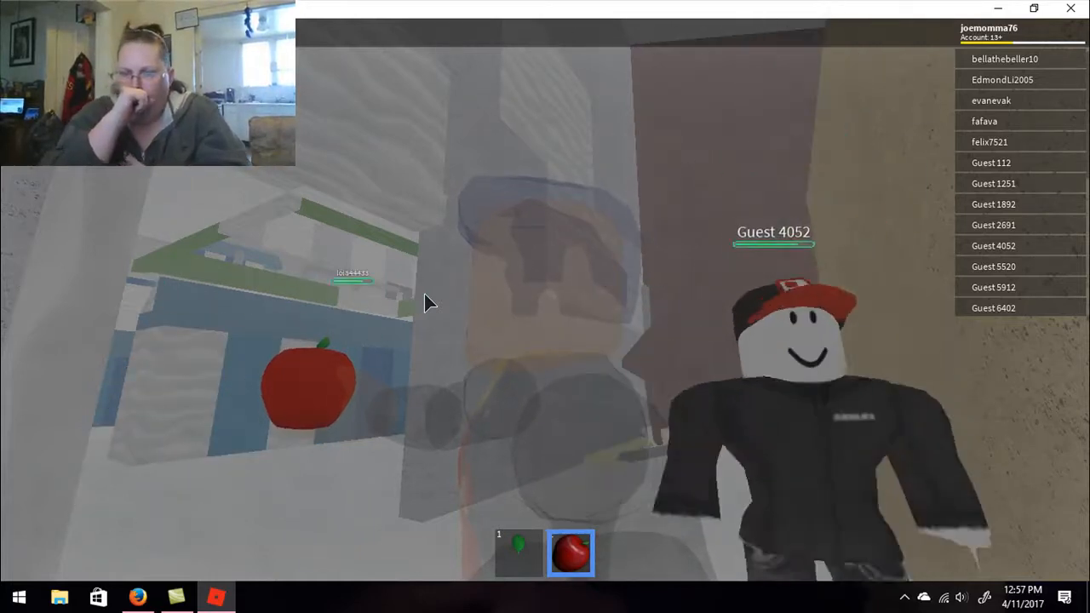
mouse_move(426, 303)
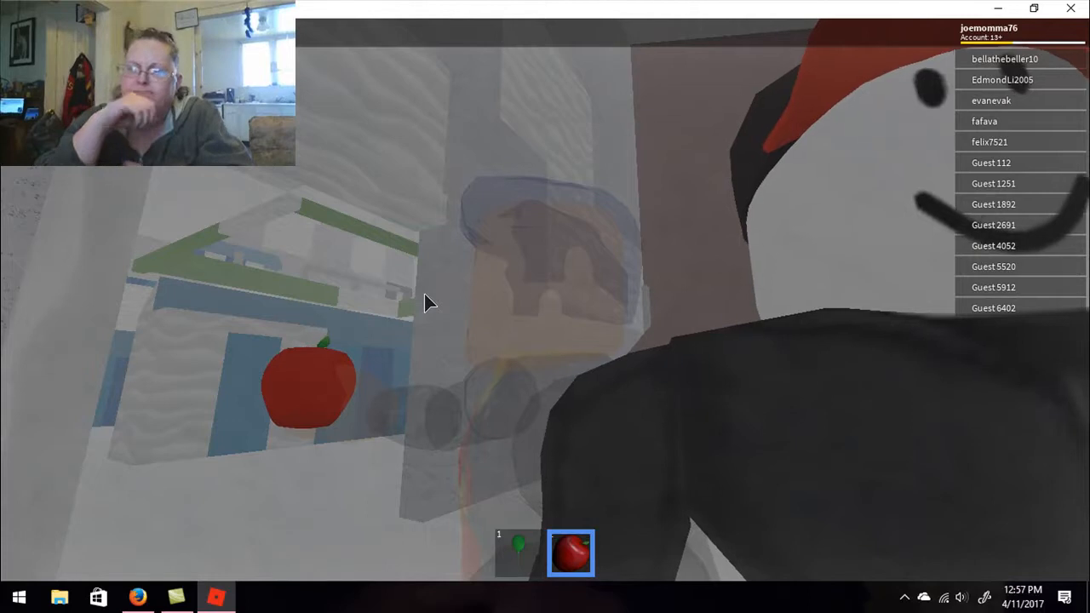